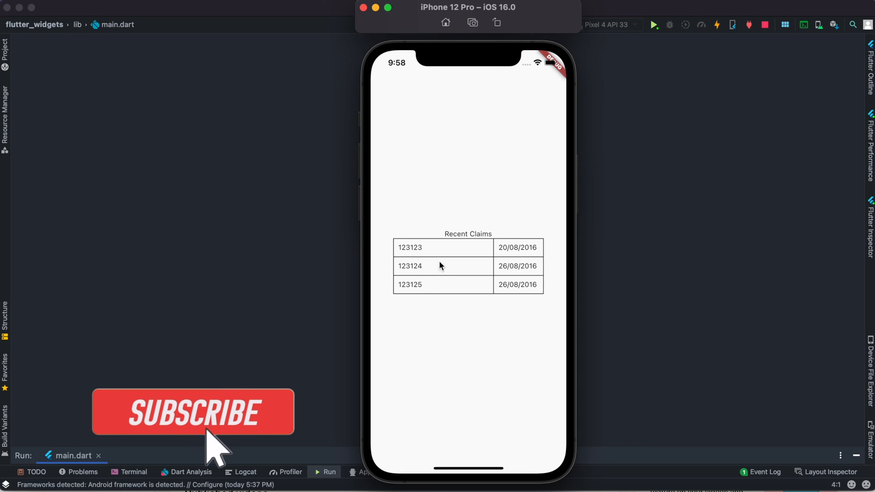
Place a Table under Text('Recent Claims') with black TableBorder.all and fixed column widths 200.0 and 100.0.
left_click(192, 413)
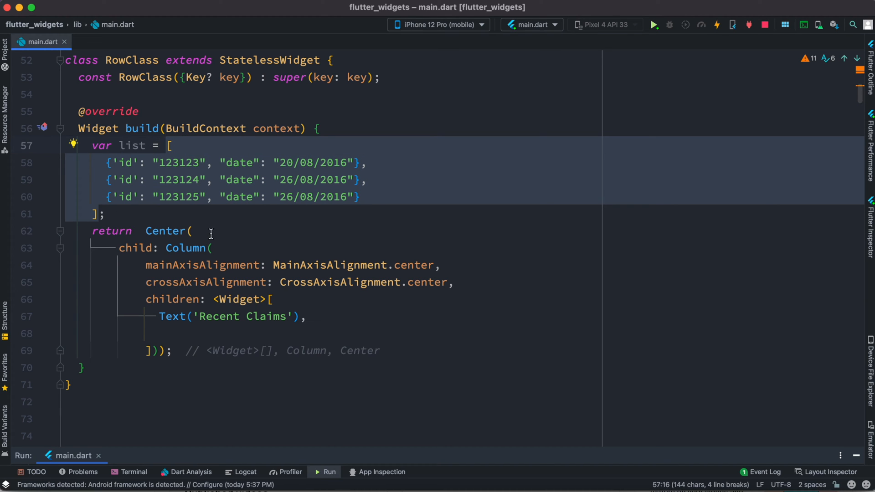
left_click(216, 248)
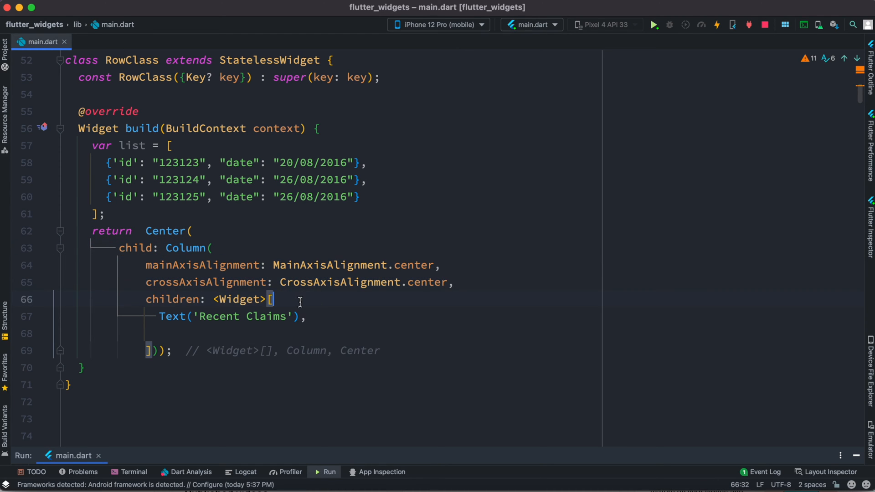
triple_click(232, 316)
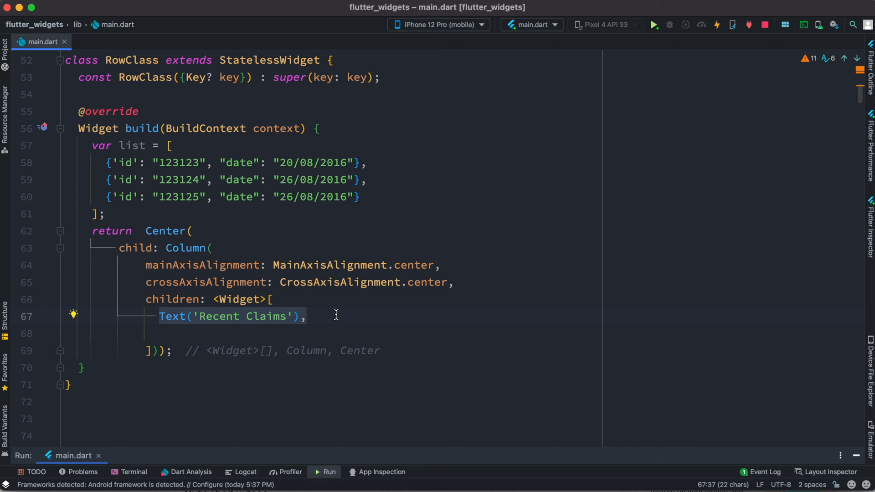
left_click(717, 26)
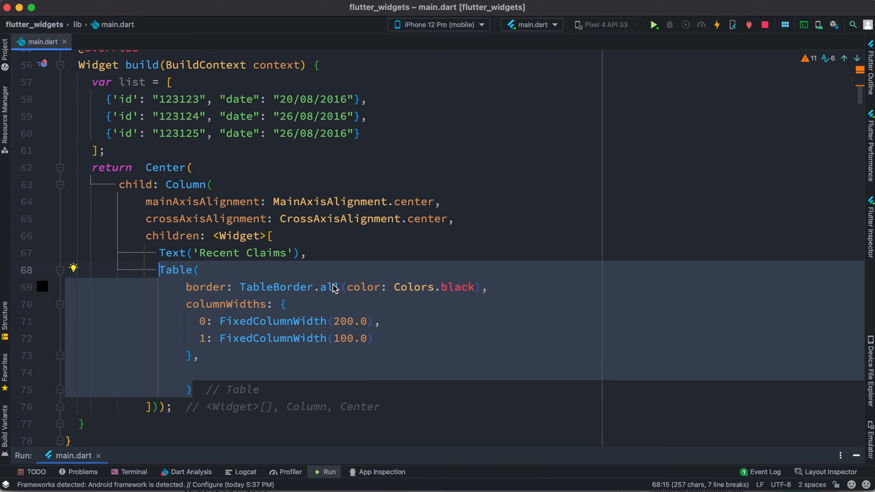
mouse_move(308, 308)
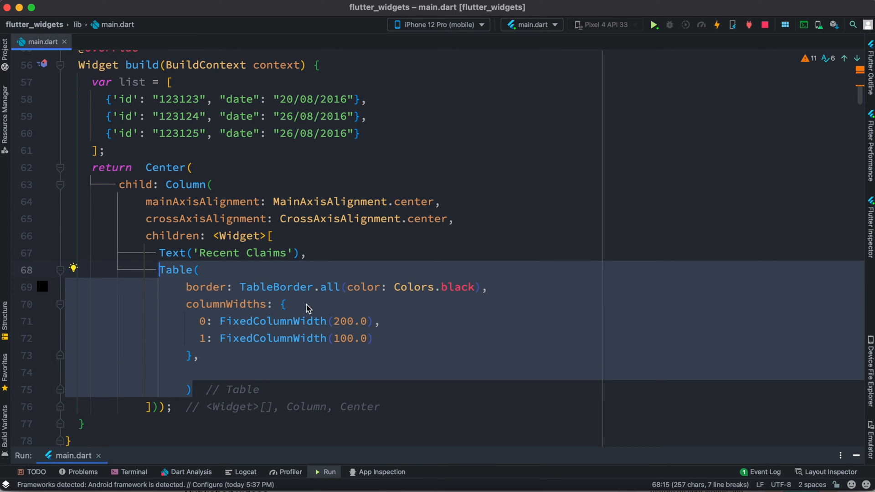
left_click(297, 361)
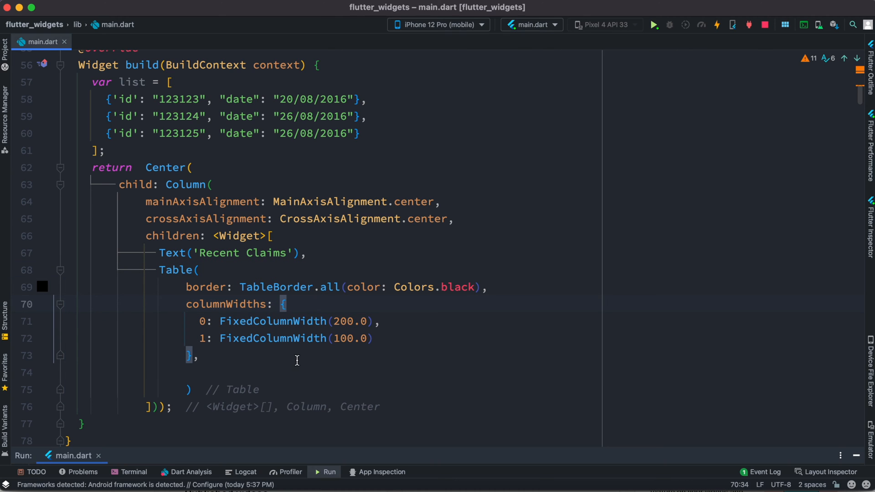
mouse_move(291, 350)
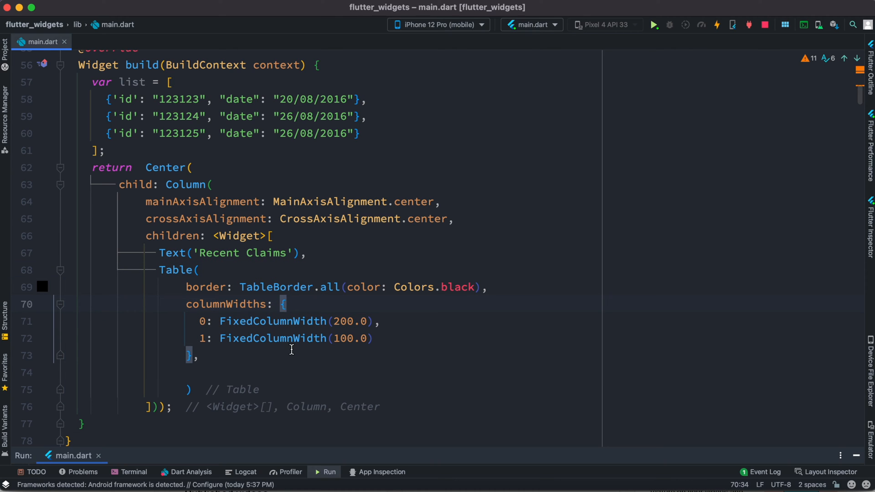
mouse_move(195, 321)
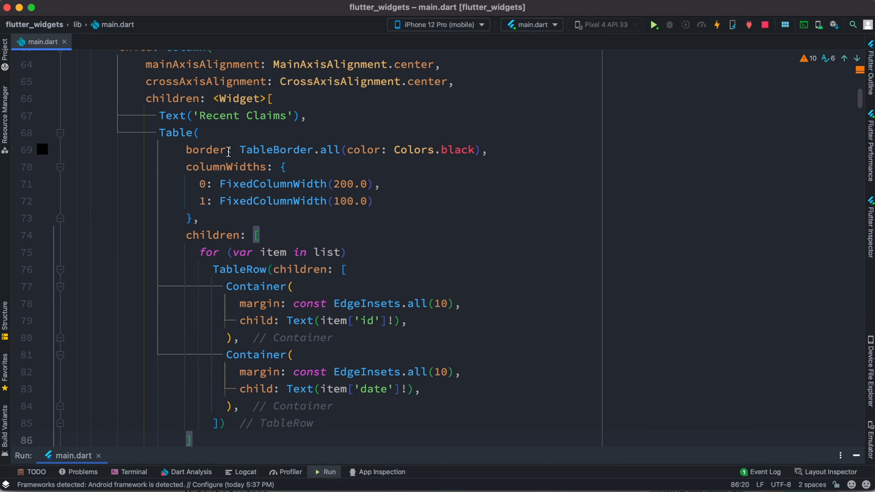
Add children: a TableRow per list item with margin-10 Containers showing item['id'] and item['date'].
left_click(261, 235)
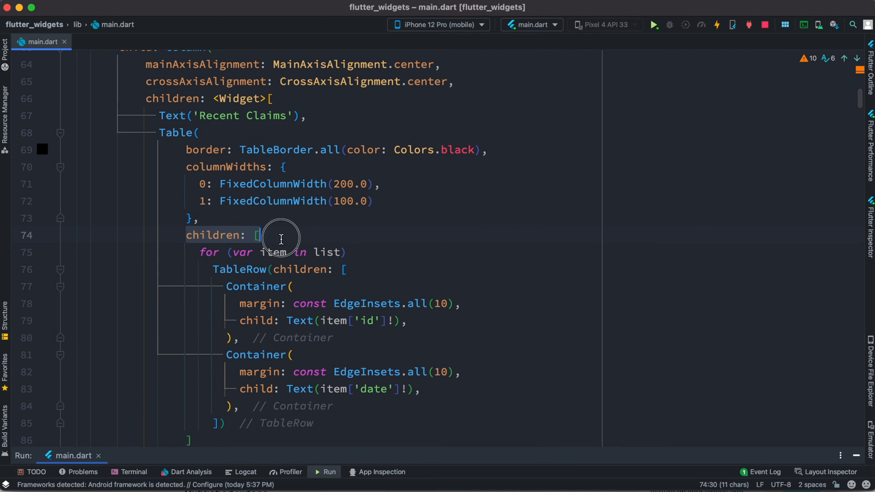
scroll("down", 3)
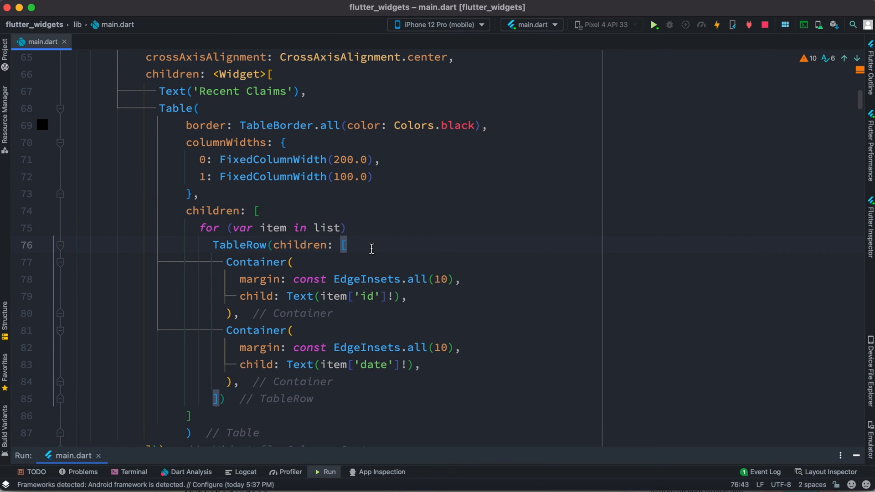
mouse_move(328, 265)
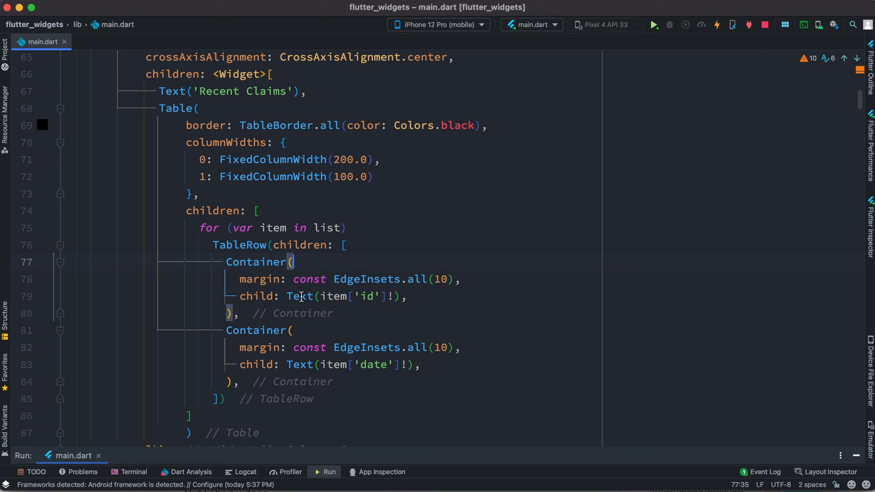
left_click_drag(287, 296, 408, 296)
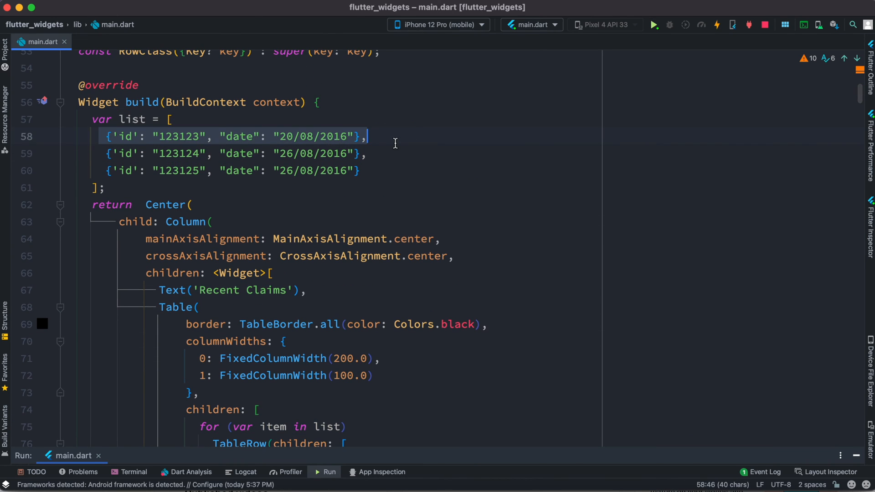
scroll("down", 3)
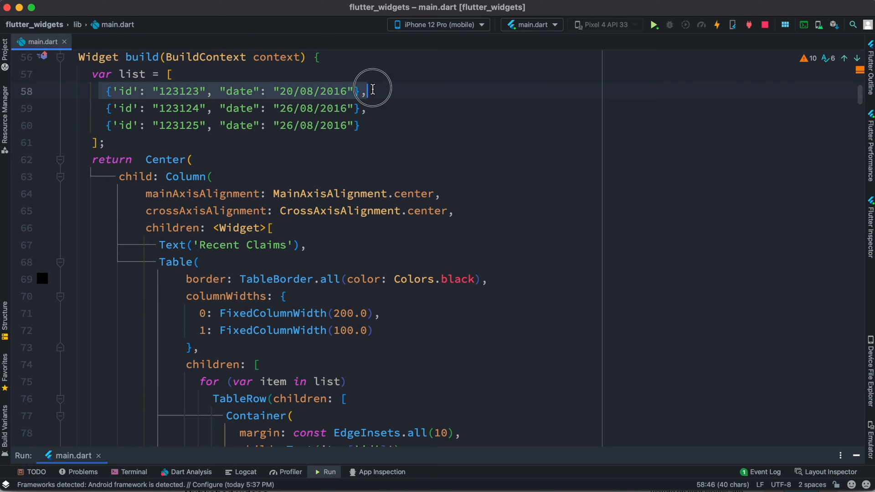
scroll("down", 3)
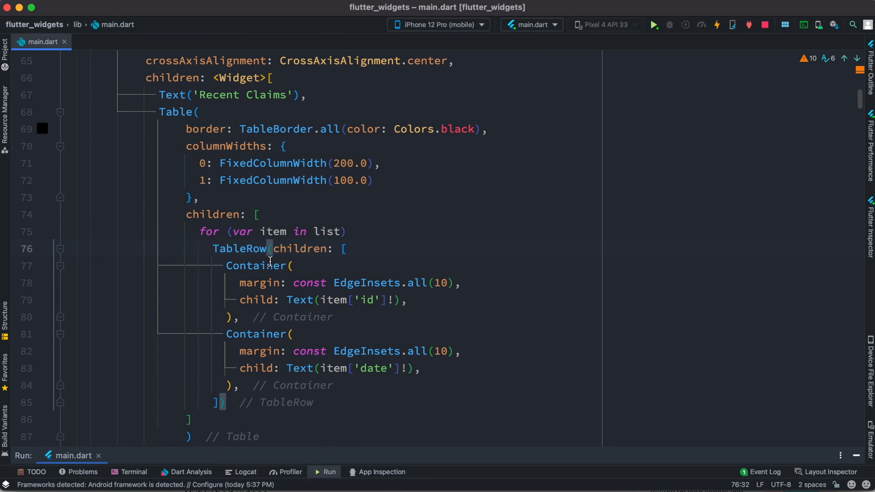
mouse_move(271, 385)
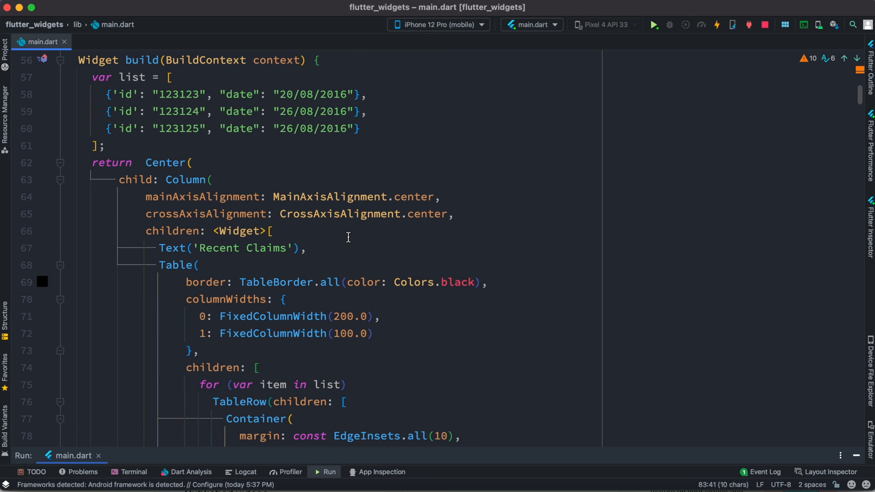
mouse_move(372, 105)
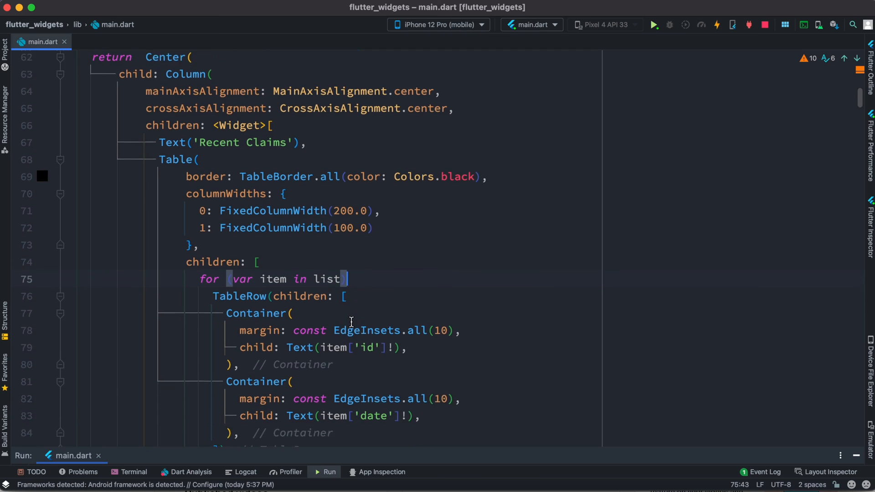
scroll("down", 3)
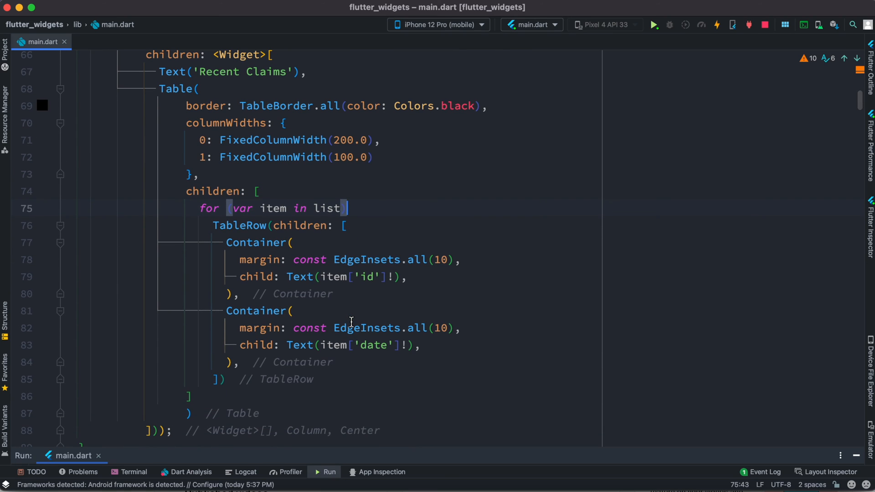
mouse_move(375, 219)
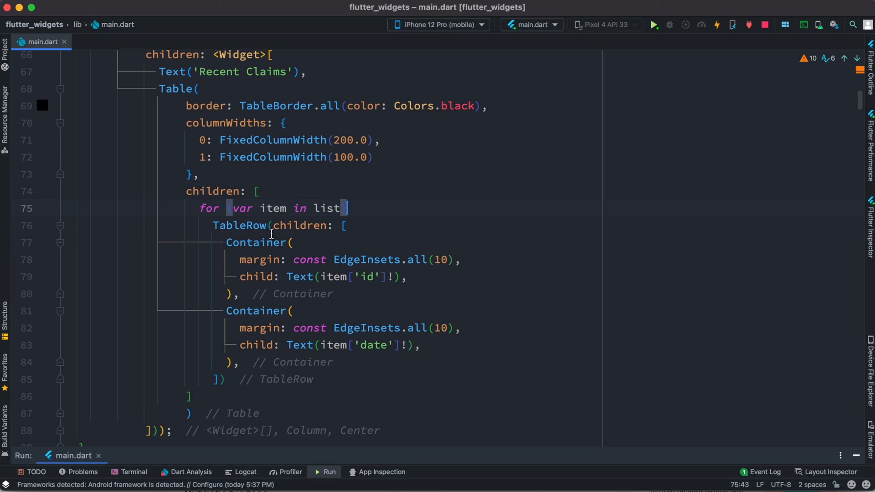
mouse_move(283, 257)
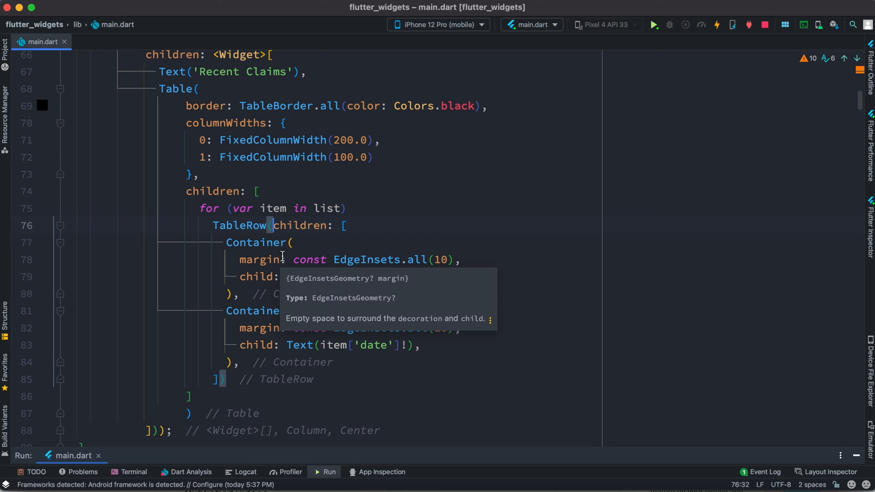
mouse_move(301, 225)
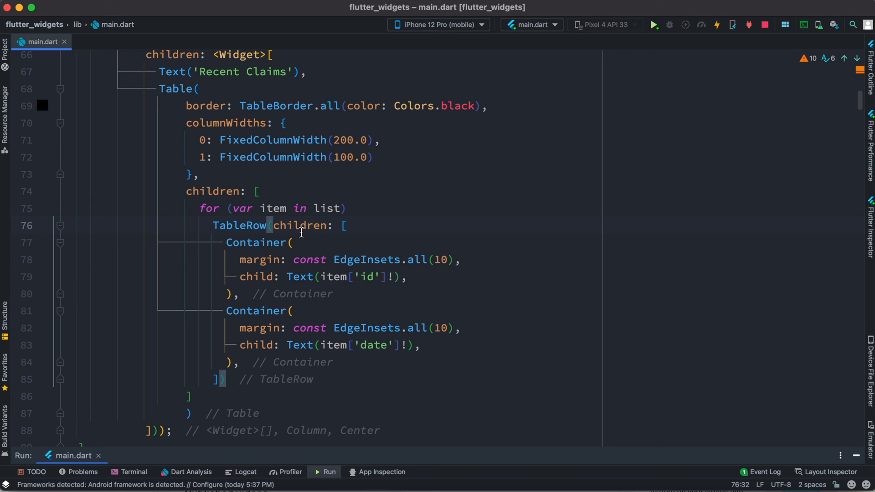
left_click(350, 226)
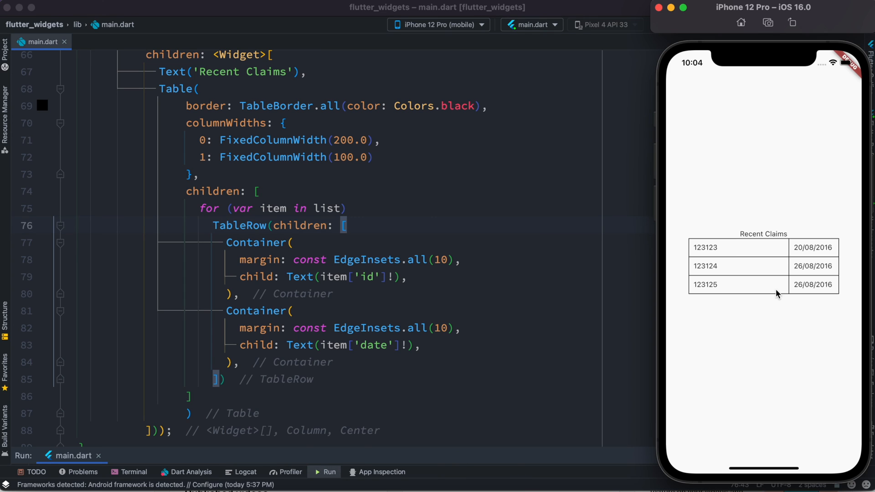
mouse_move(743, 262)
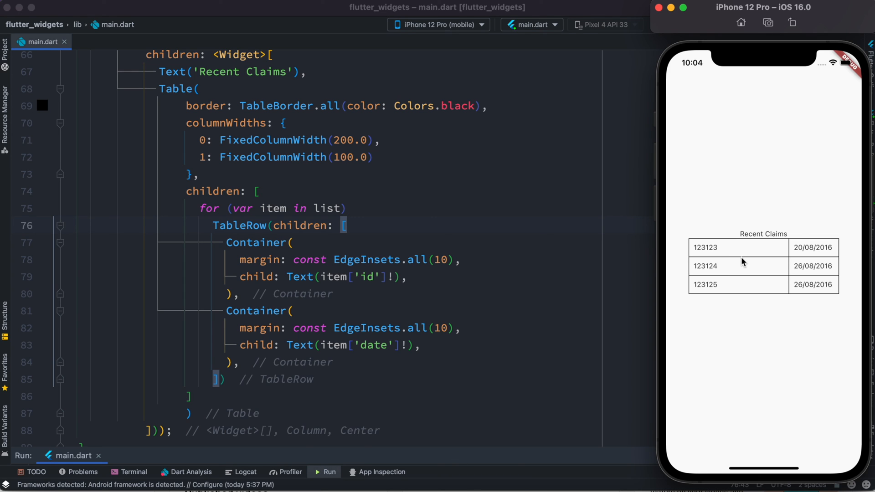
mouse_move(449, 248)
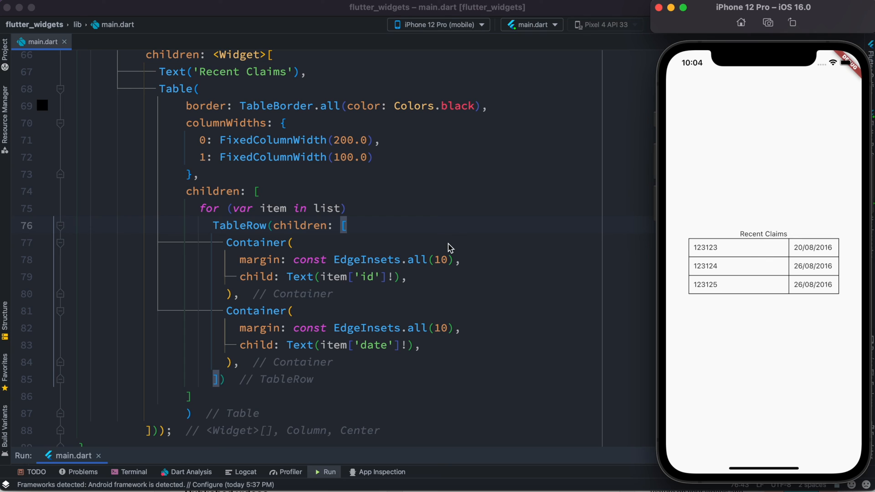
mouse_move(339, 178)
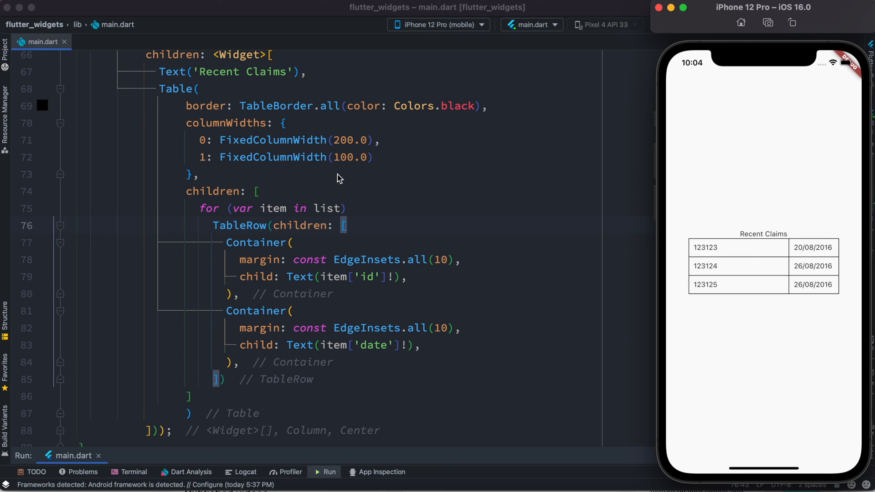
mouse_move(284, 151)
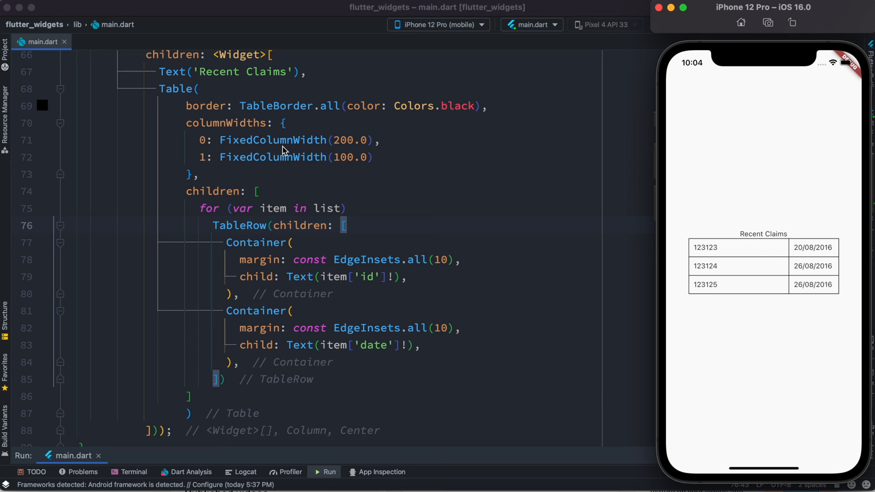
mouse_move(350, 136)
type("5")
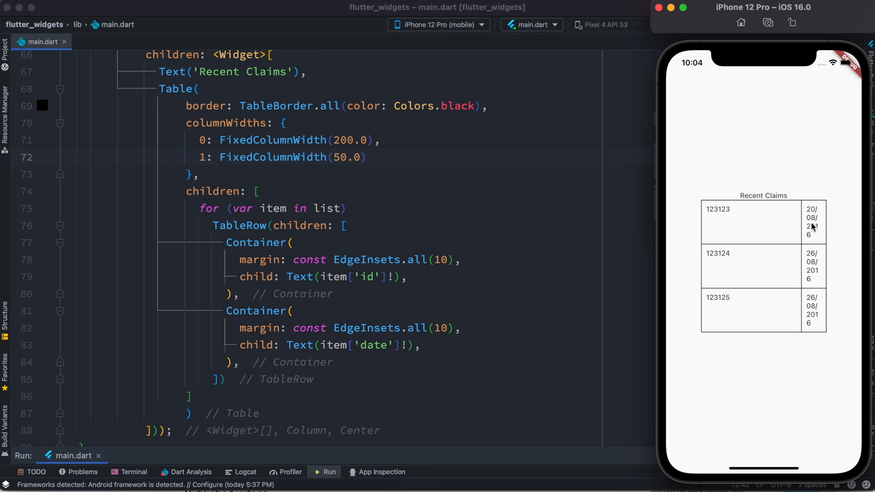
mouse_move(833, 231)
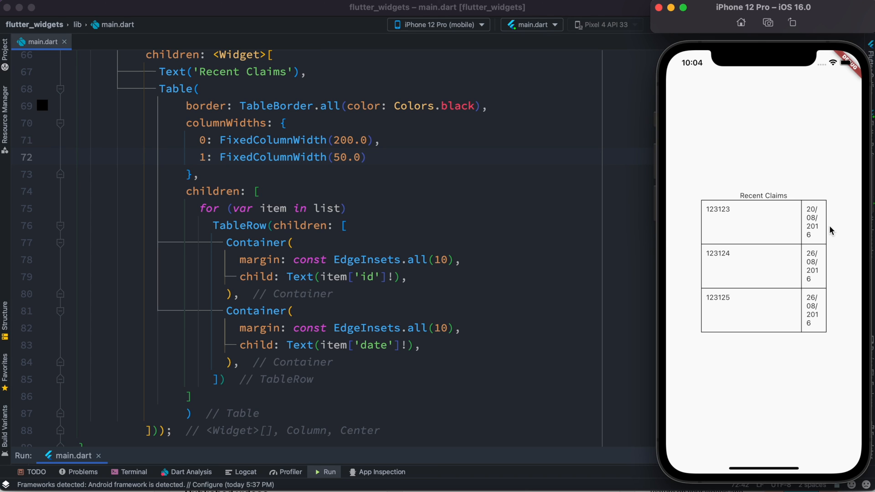
mouse_move(329, 252)
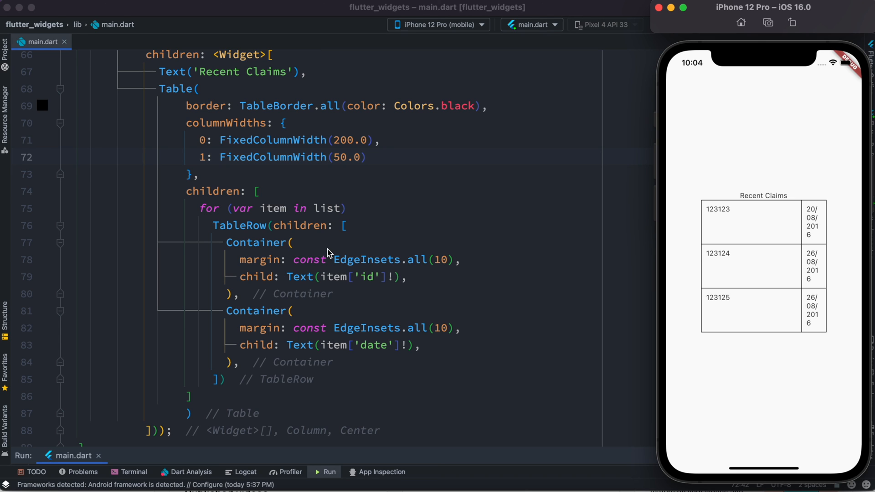